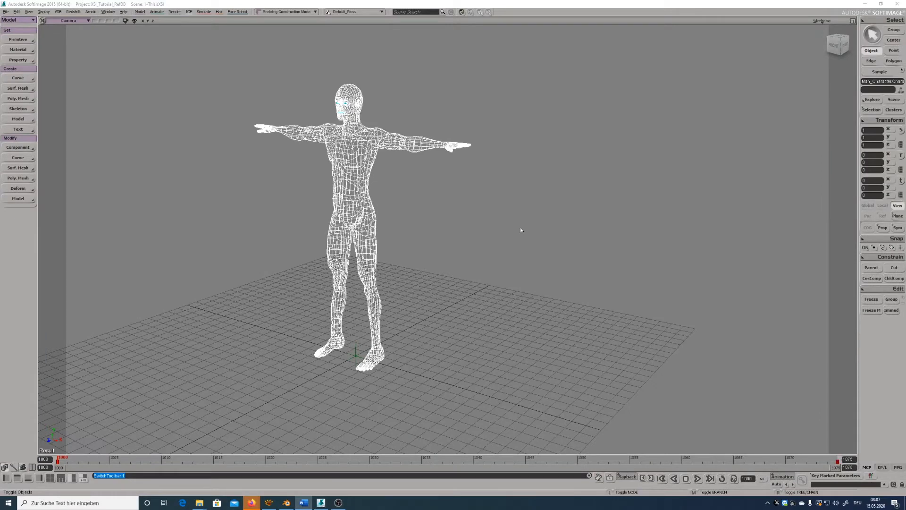
mouse_move(521, 232)
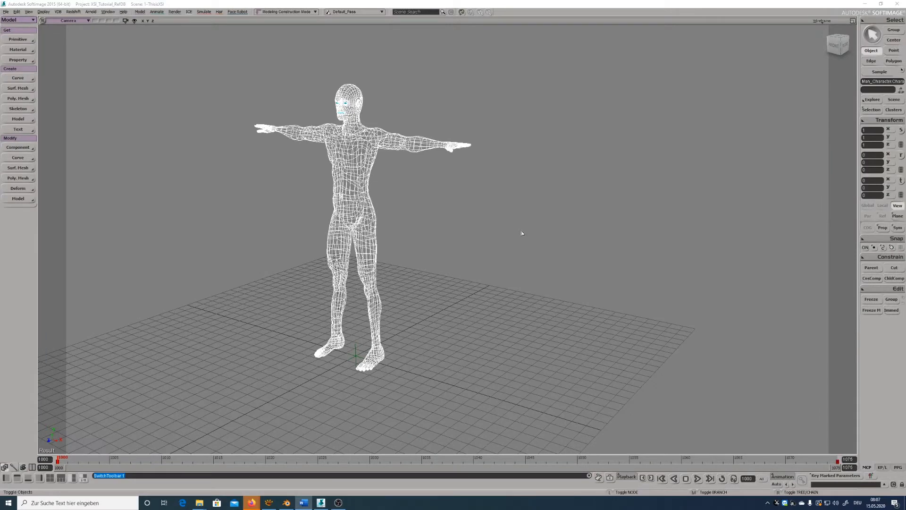
mouse_move(517, 233)
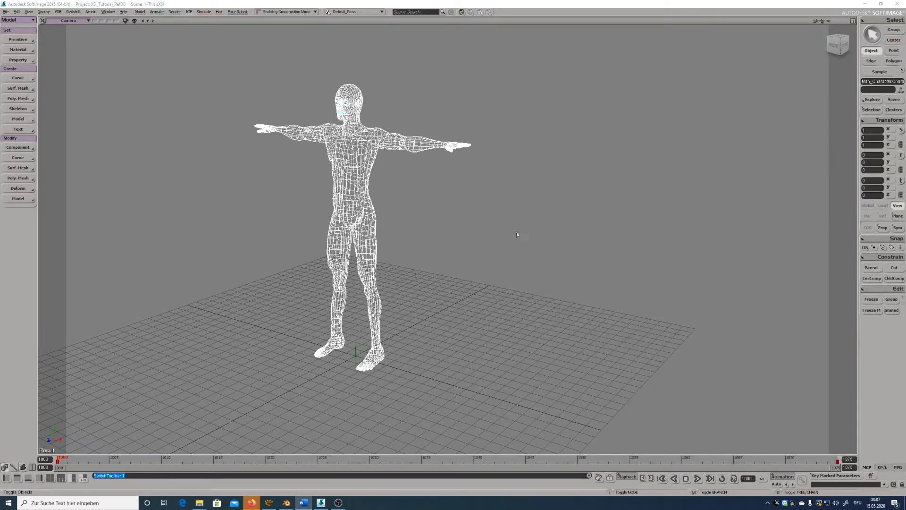
mouse_move(526, 262)
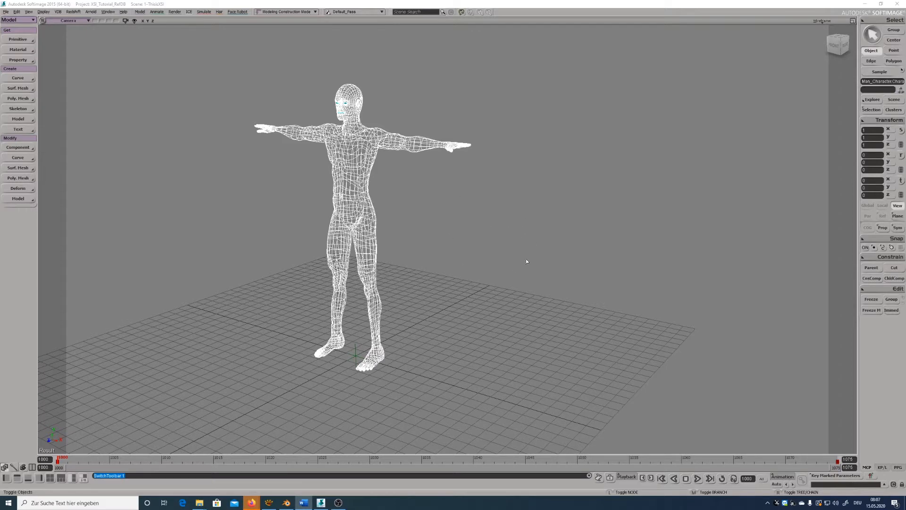
mouse_move(550, 194)
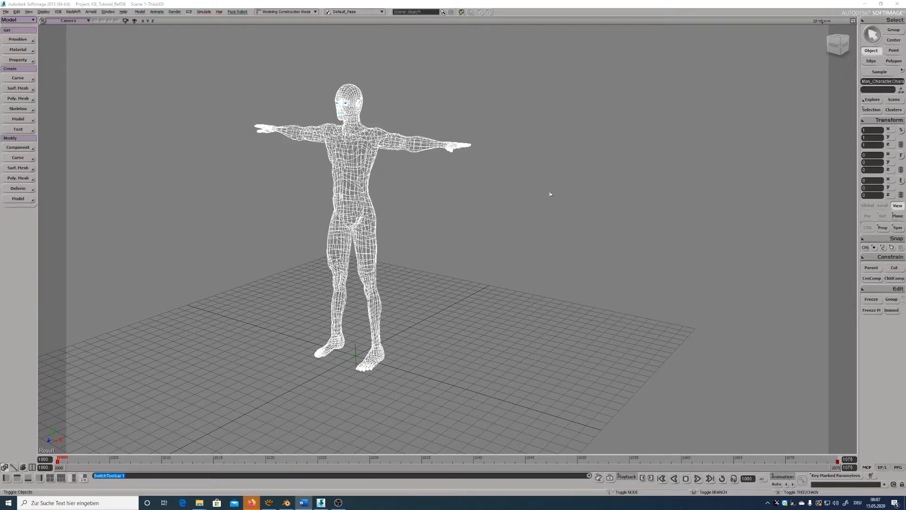
mouse_move(516, 216)
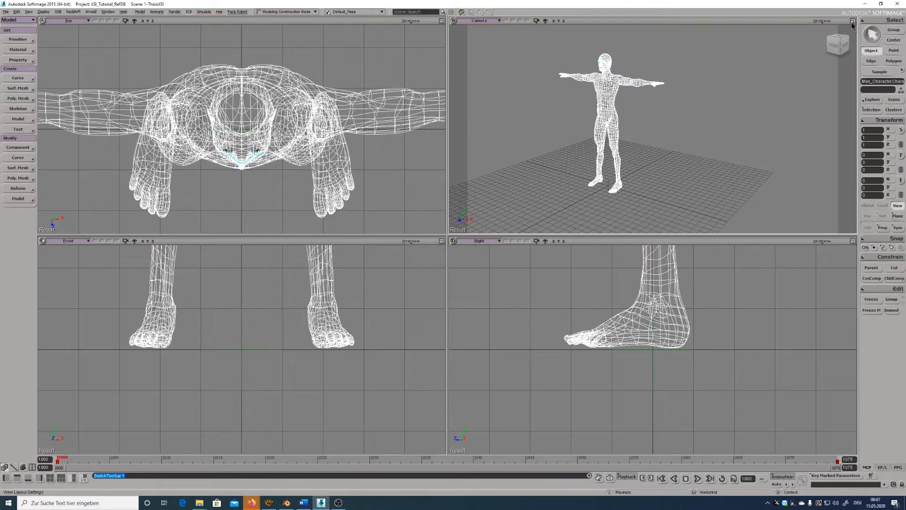
mouse_move(857, 24)
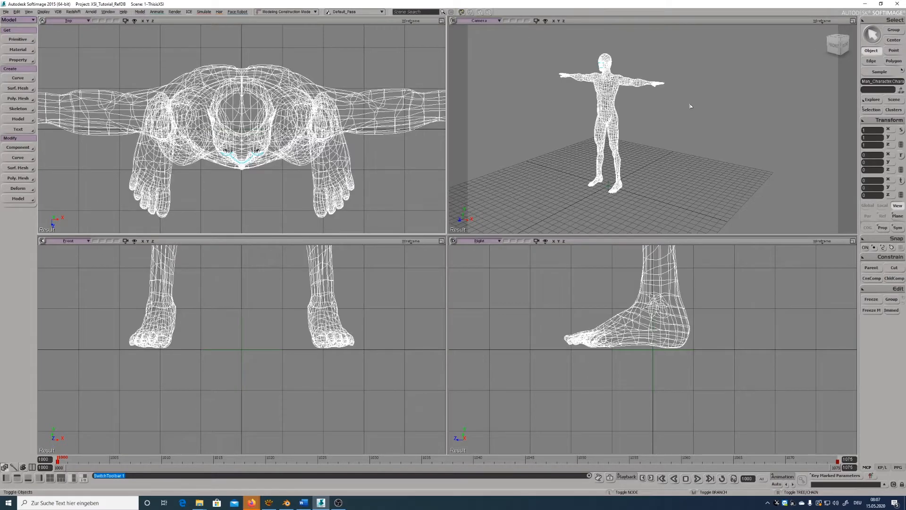
mouse_move(461, 137)
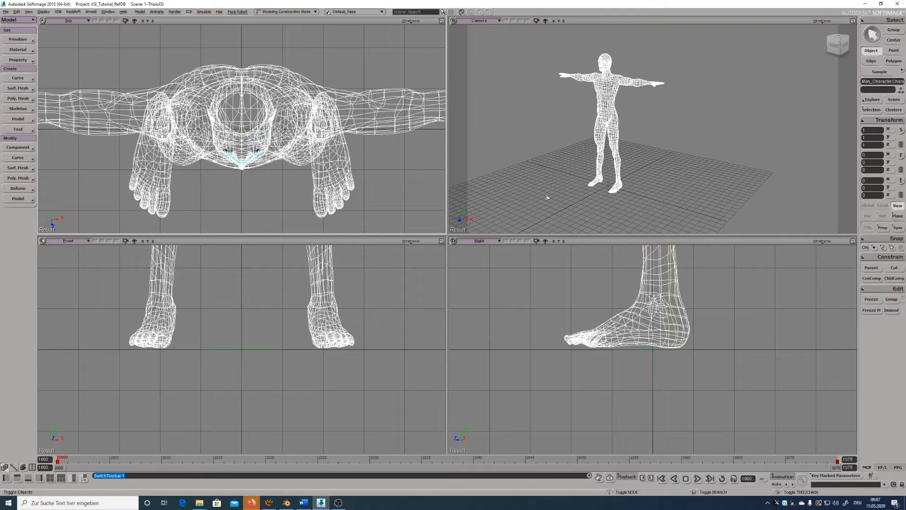
mouse_move(453, 190)
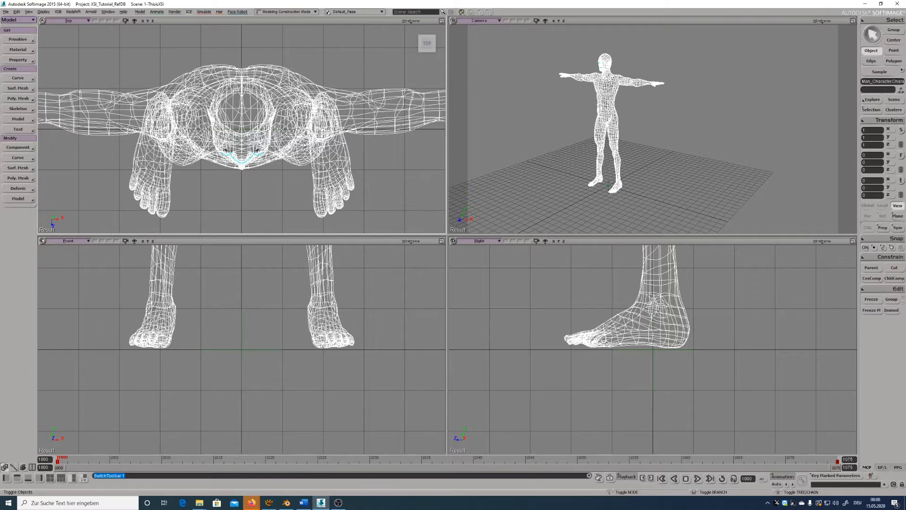
Switch the top-left pane from the Top view to the scene Explorer.
click(88, 22)
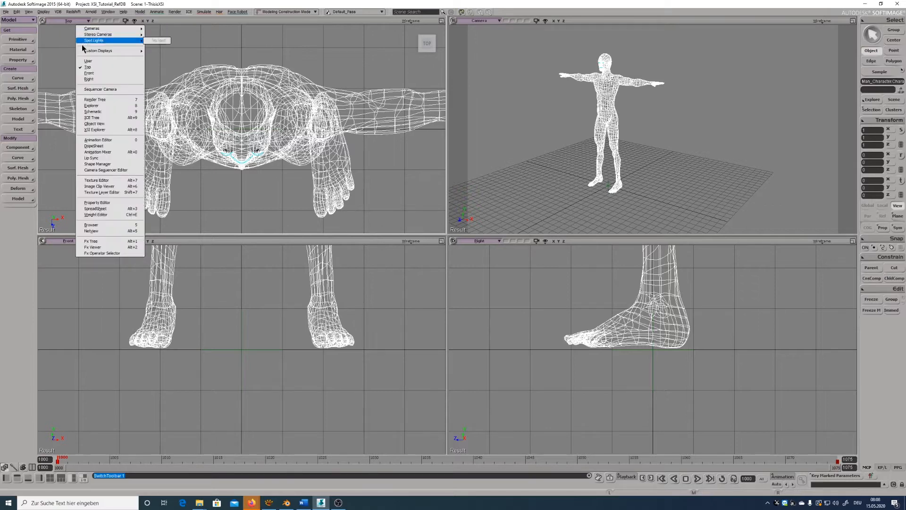
click(91, 105)
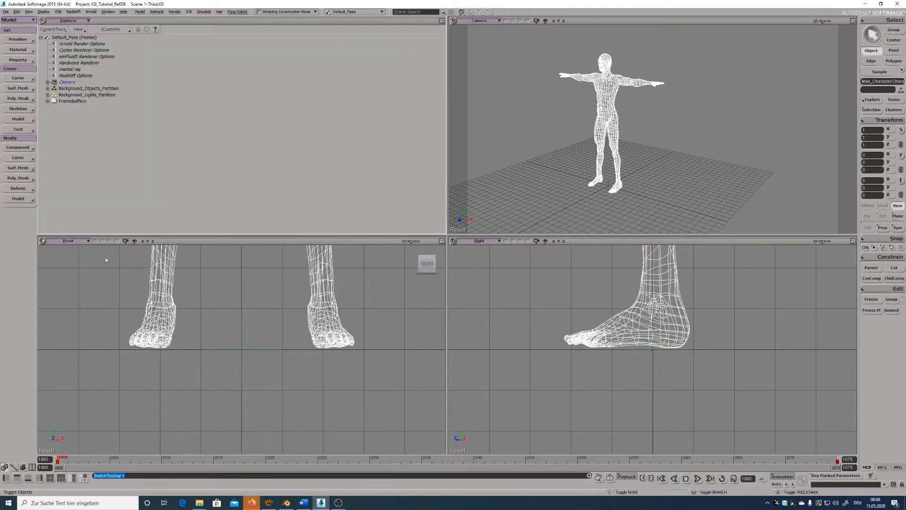
mouse_move(87, 321)
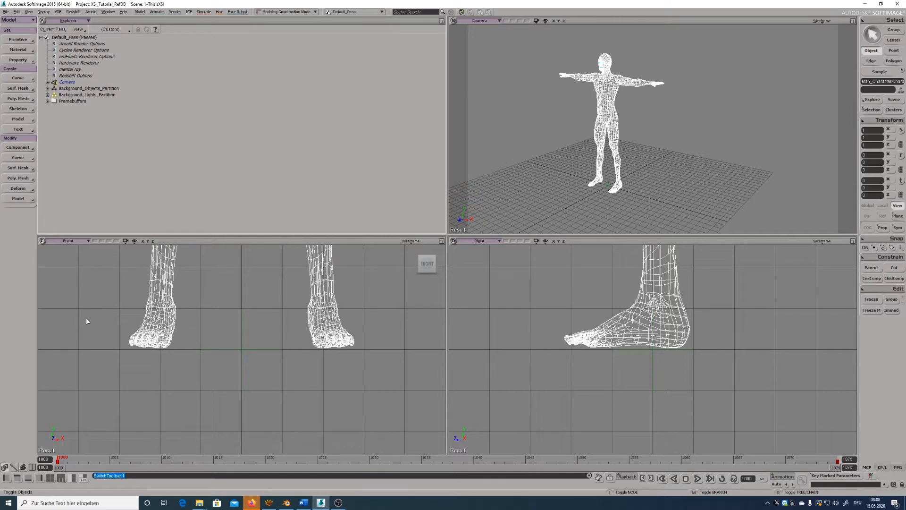
mouse_move(26, 444)
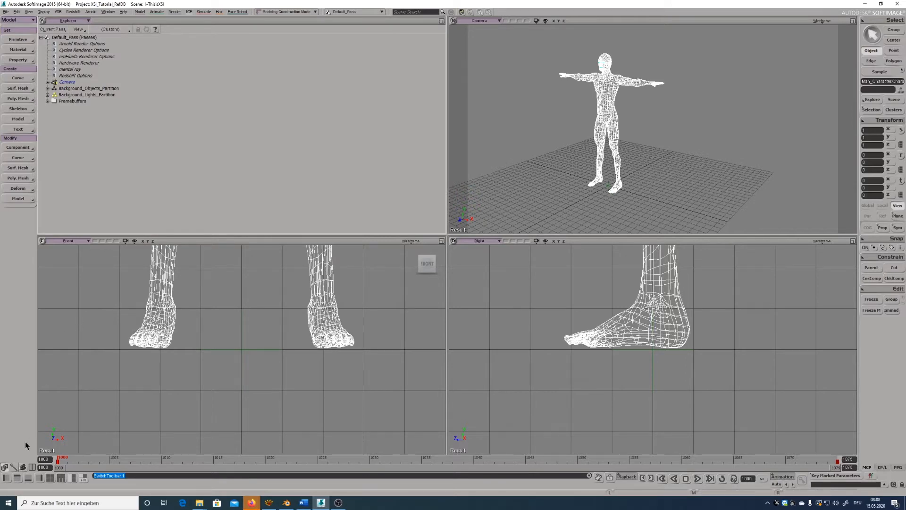
mouse_move(24, 449)
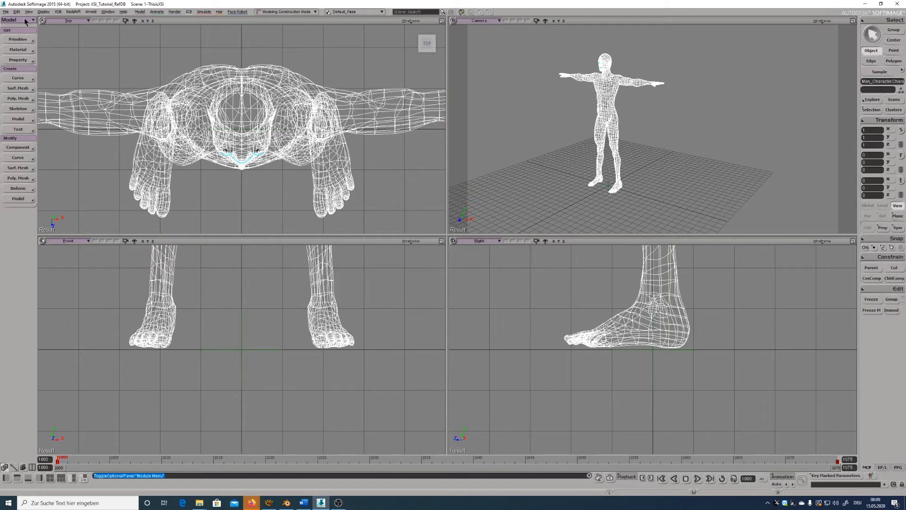
Cycle the toolbar through the Animate, ICE, Simulate and Render tool sets, ending on ICE.
click(11, 20)
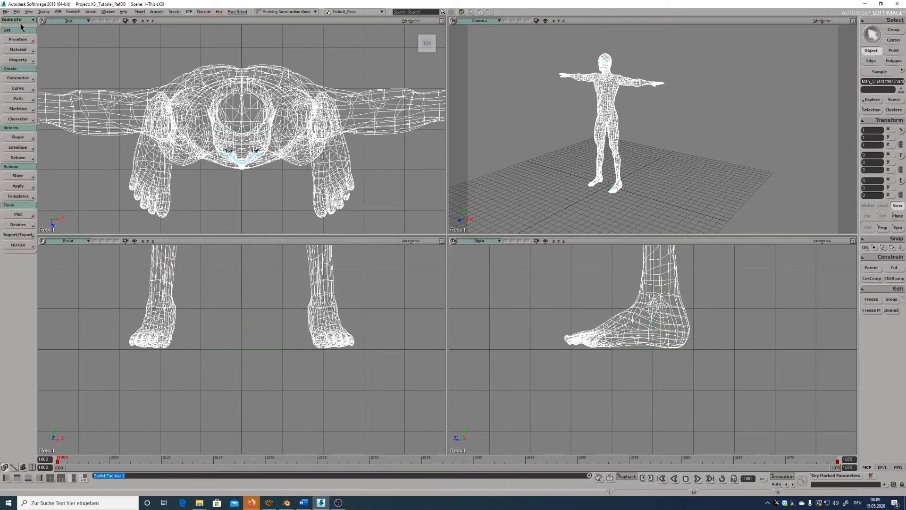
click(31, 20)
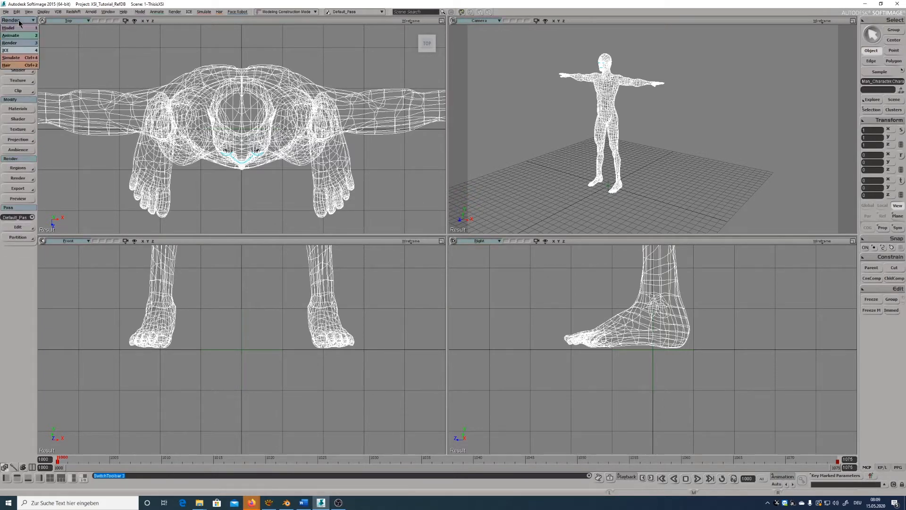
click(5, 50)
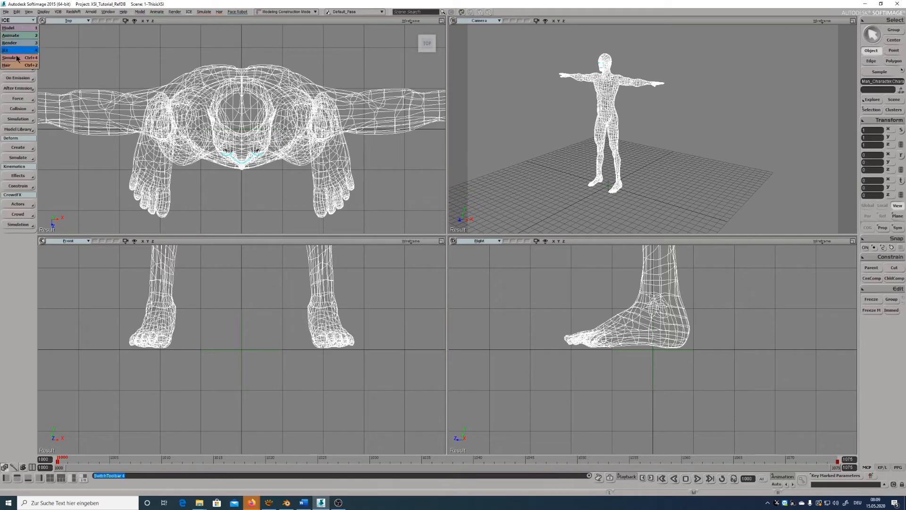
click(9, 57)
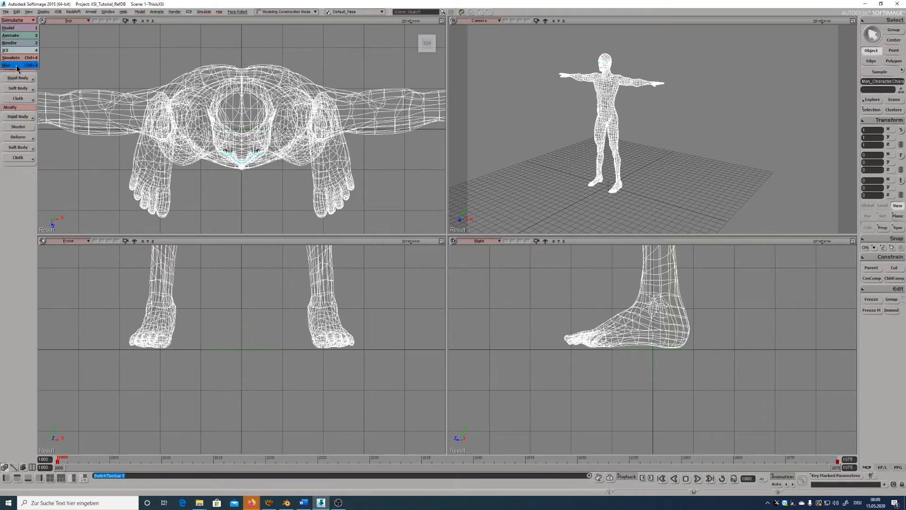
click(5, 65)
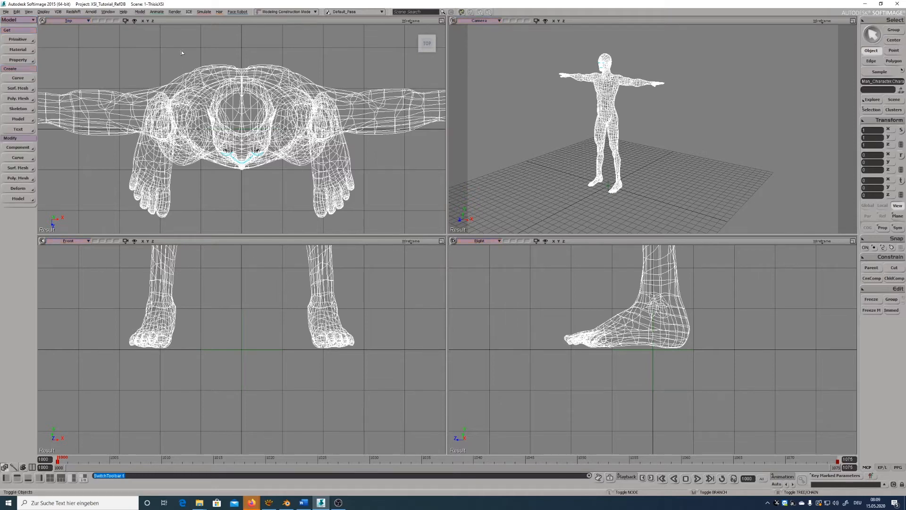
click(14, 19)
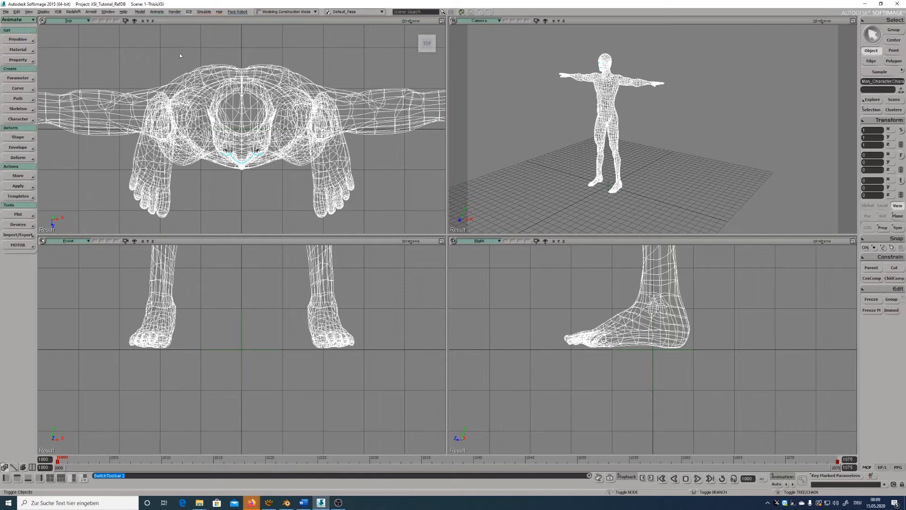
click(12, 19)
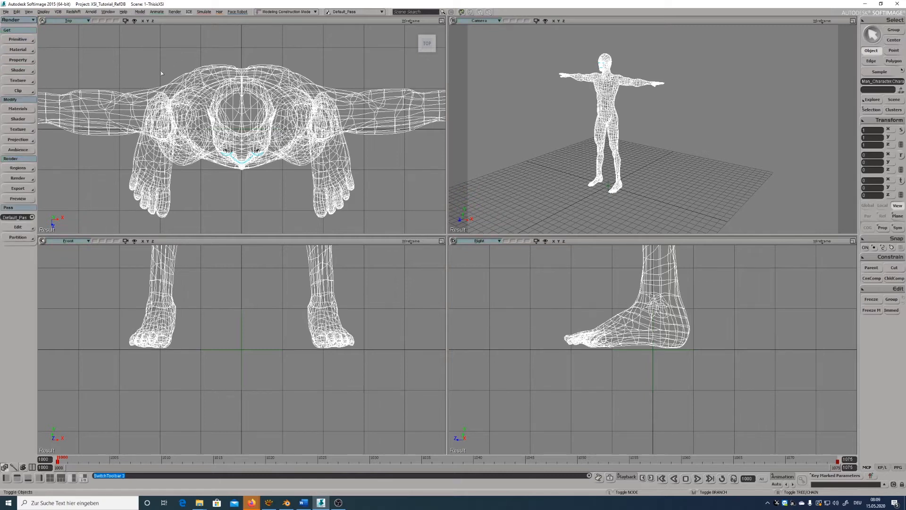
click(9, 19)
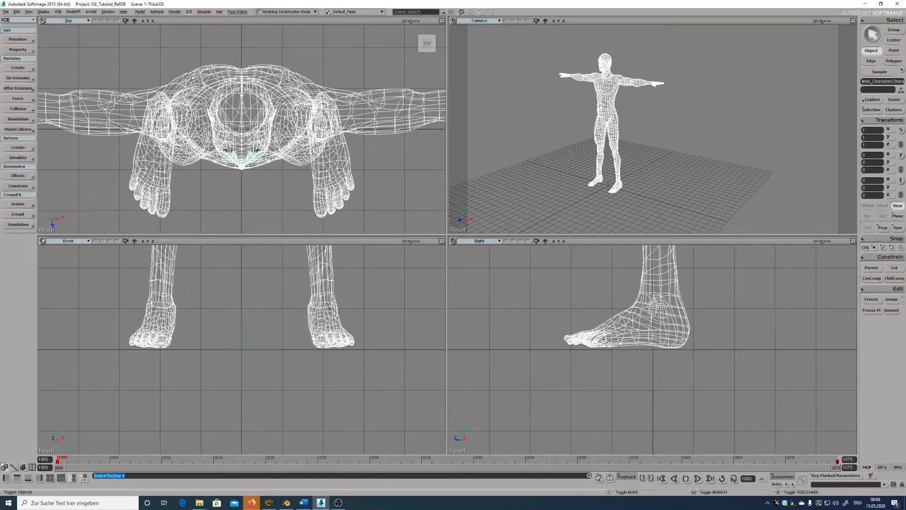
mouse_move(193, 76)
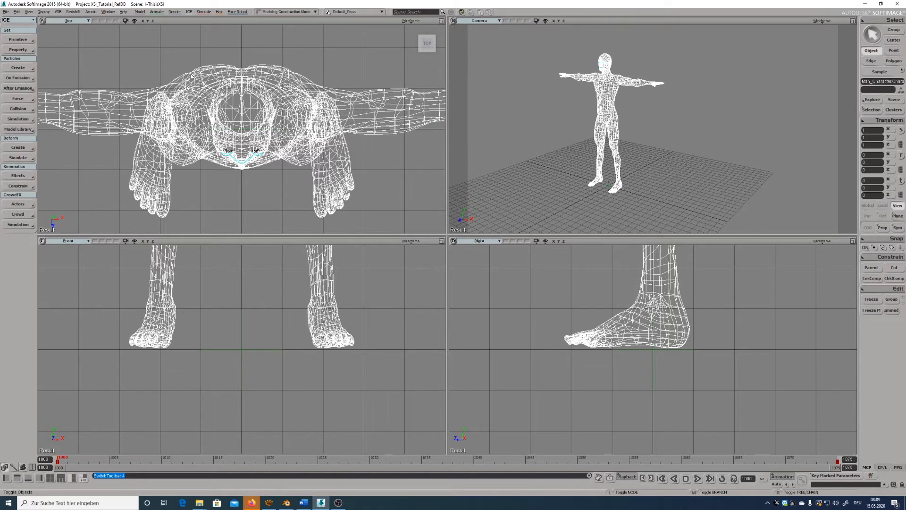
click(140, 11)
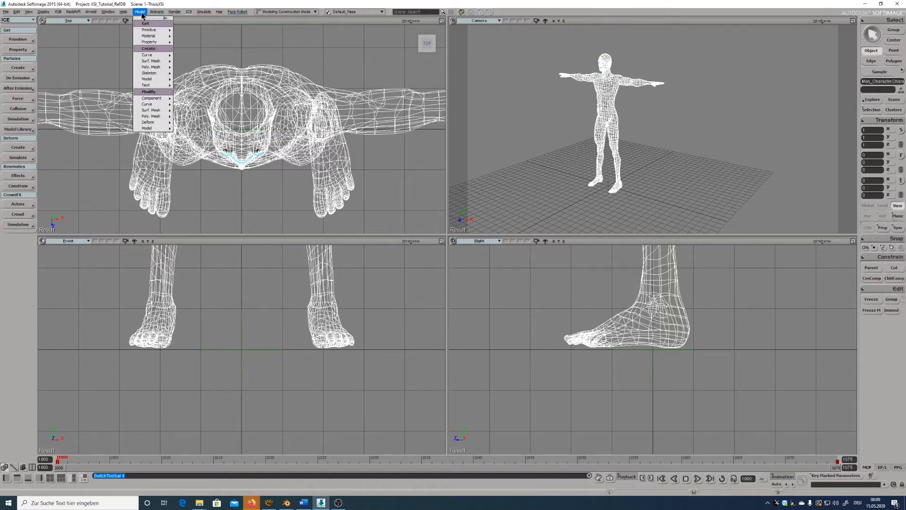
click(176, 12)
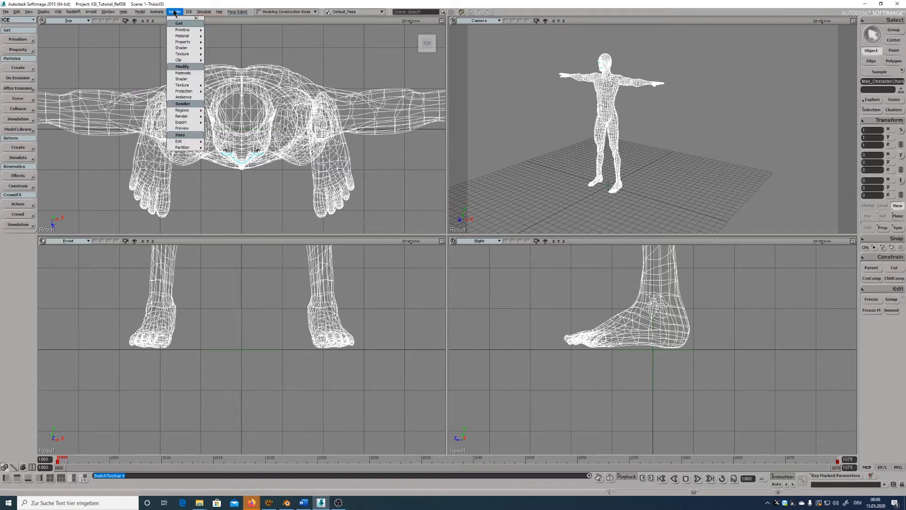
click(204, 11)
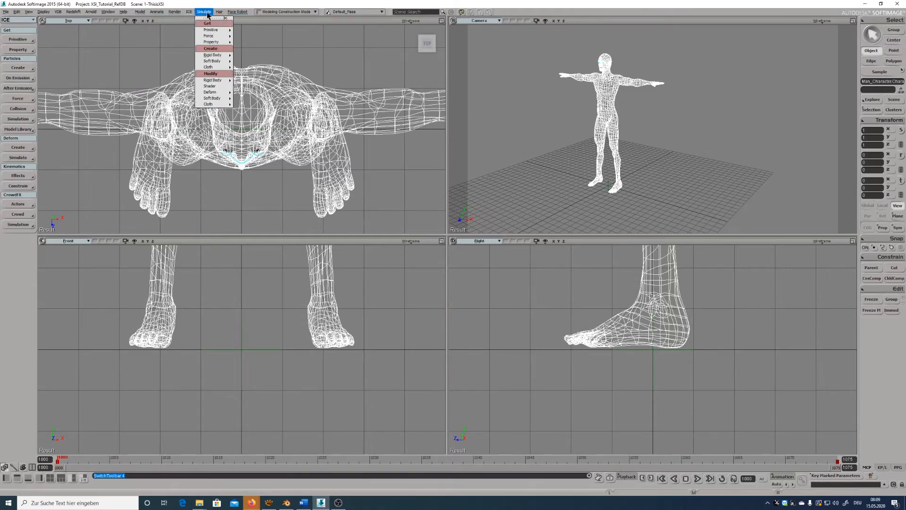
click(219, 11)
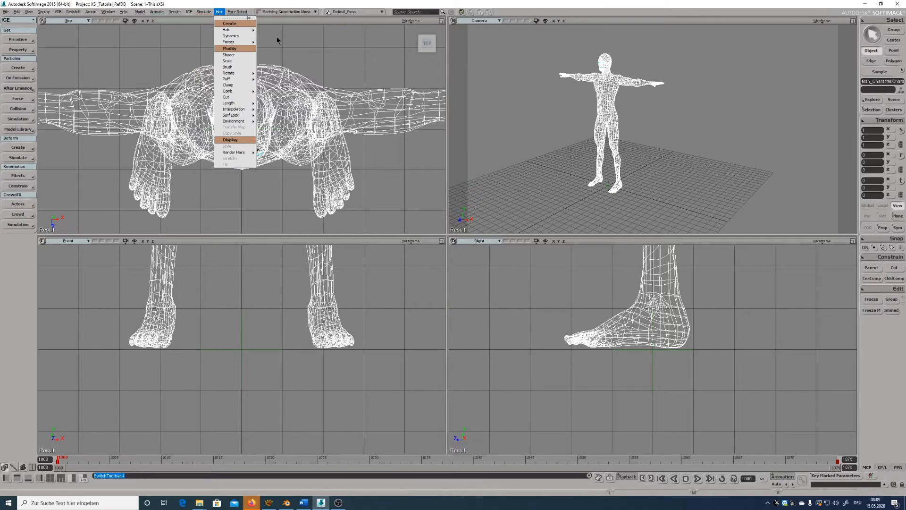
mouse_move(181, 202)
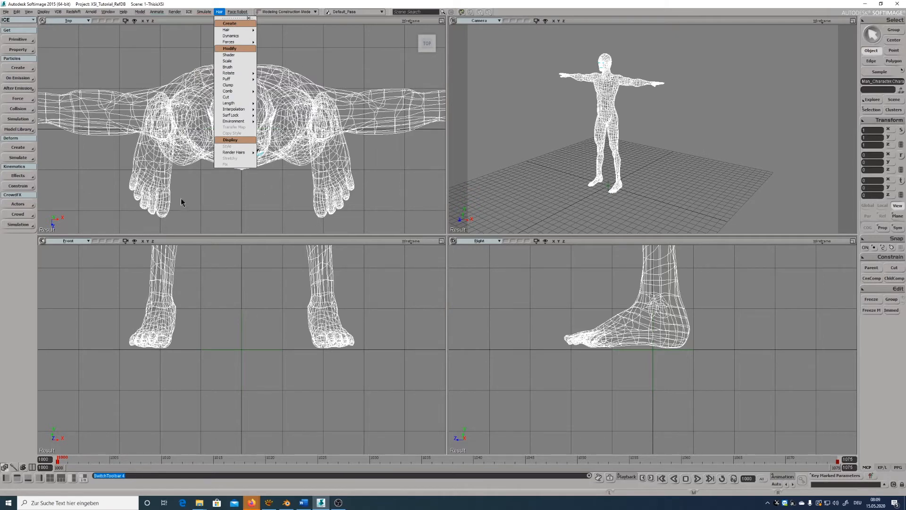
mouse_move(8, 313)
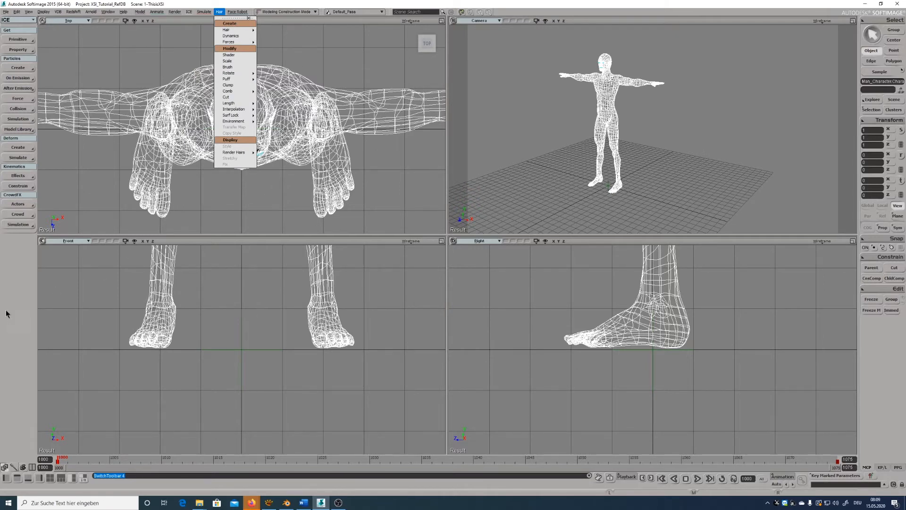
click(12, 468)
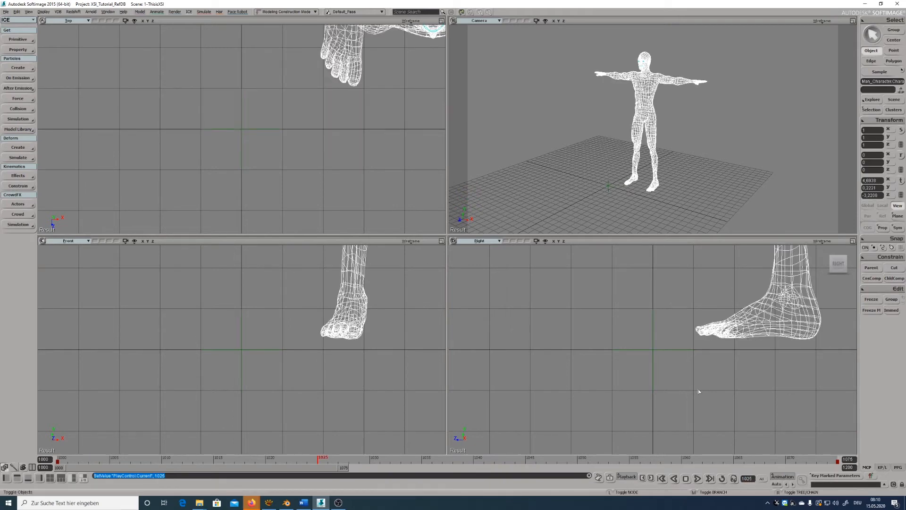
Step the animation forward one frame and back again to frame 1025.
click(653, 477)
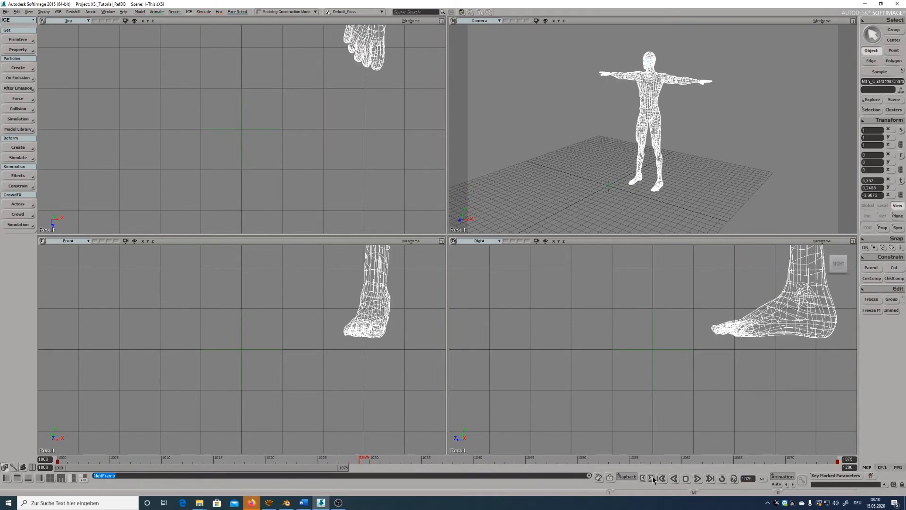
click(661, 477)
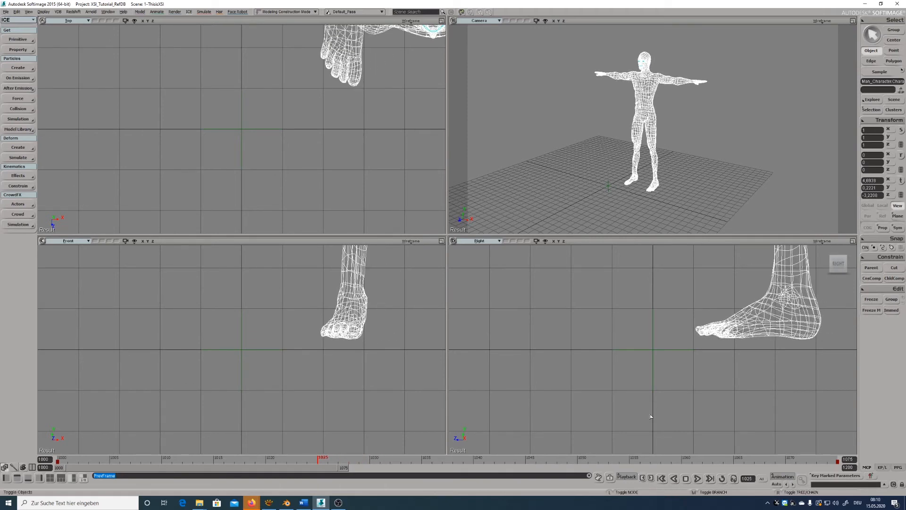
mouse_move(663, 412)
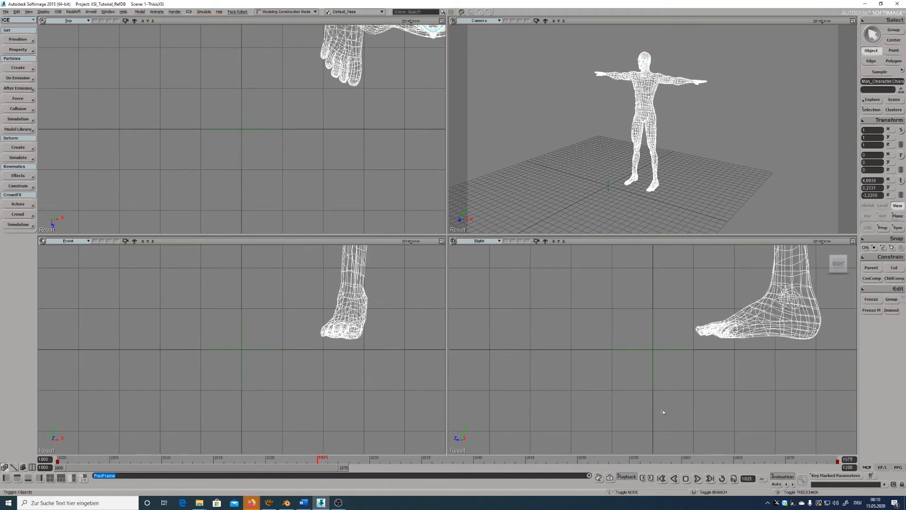
Set the playback frame rate to 24 fps film in the Playback Options.
click(625, 476)
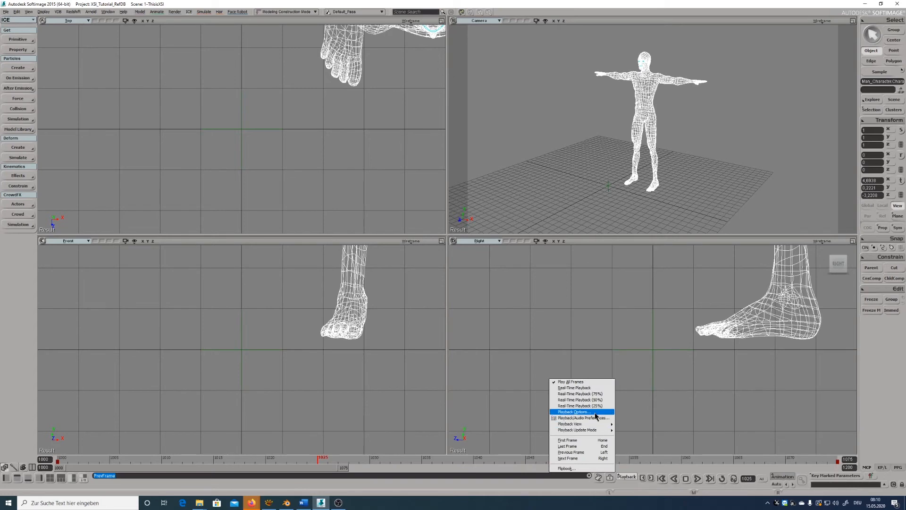
click(574, 412)
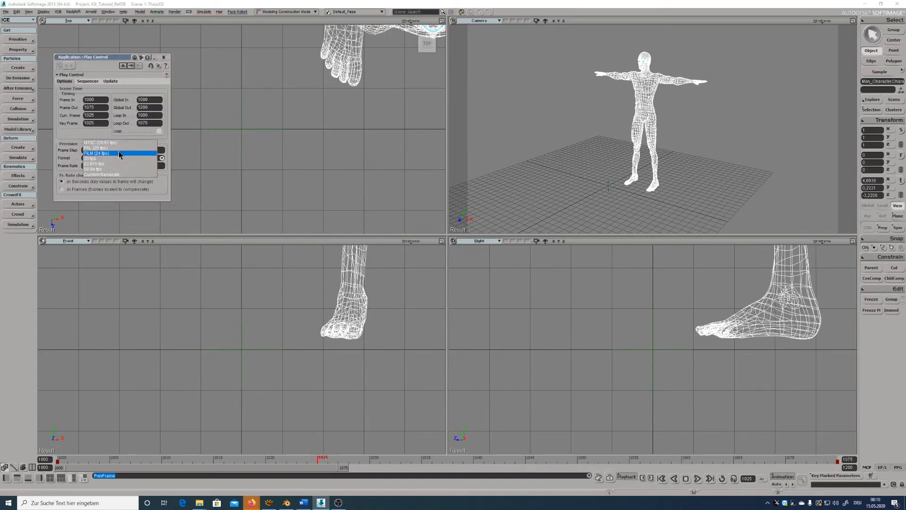
click(98, 154)
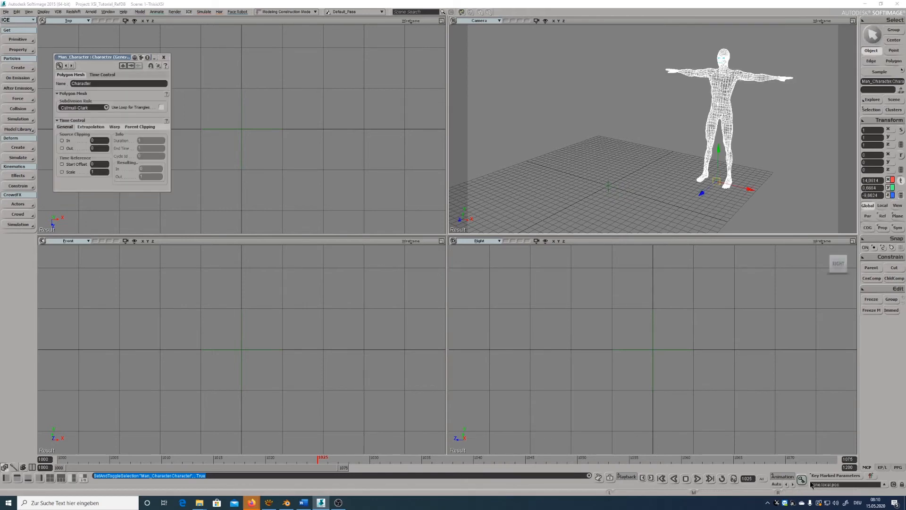
Scrub the playhead to frame 1038, toggle the Point filter and return to Object selection.
drag(719, 151, 614, 115)
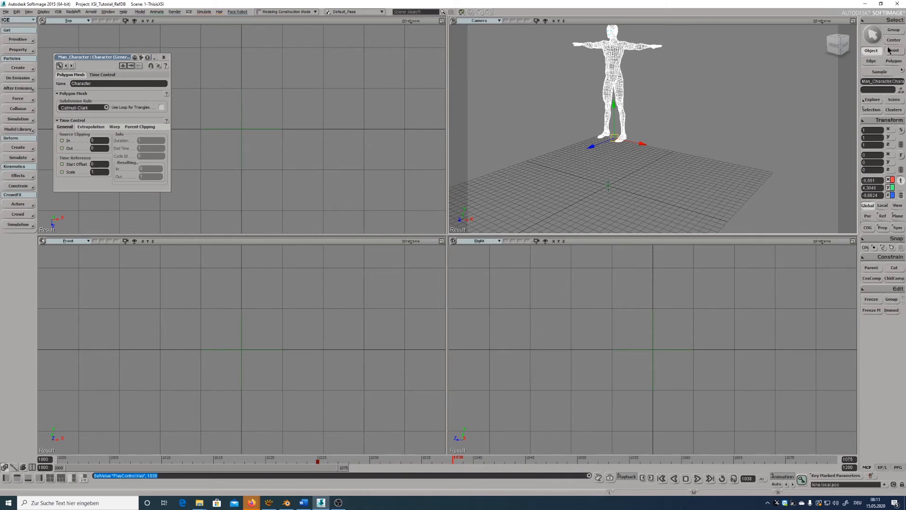
mouse_move(894, 51)
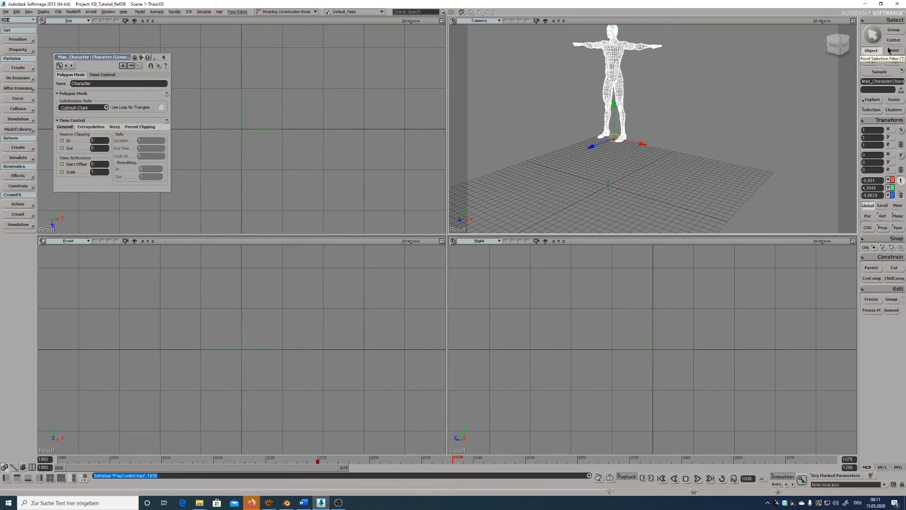
click(894, 50)
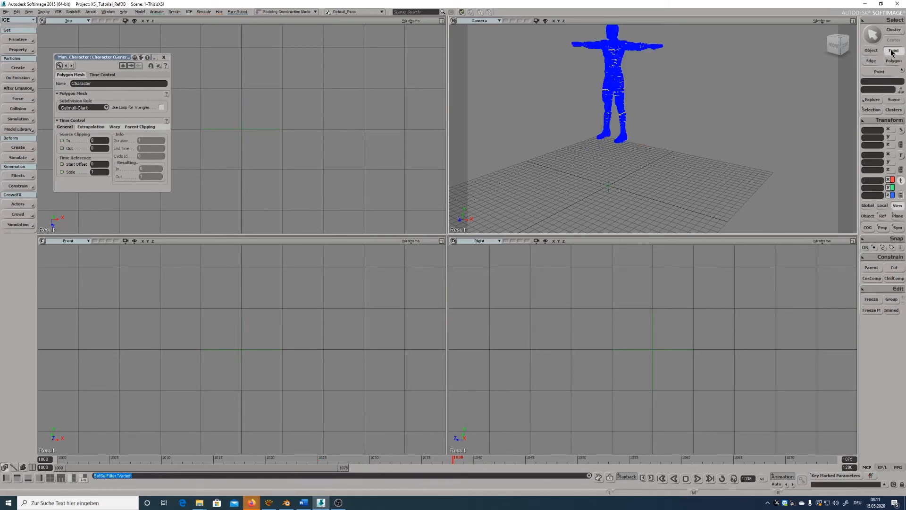
click(870, 60)
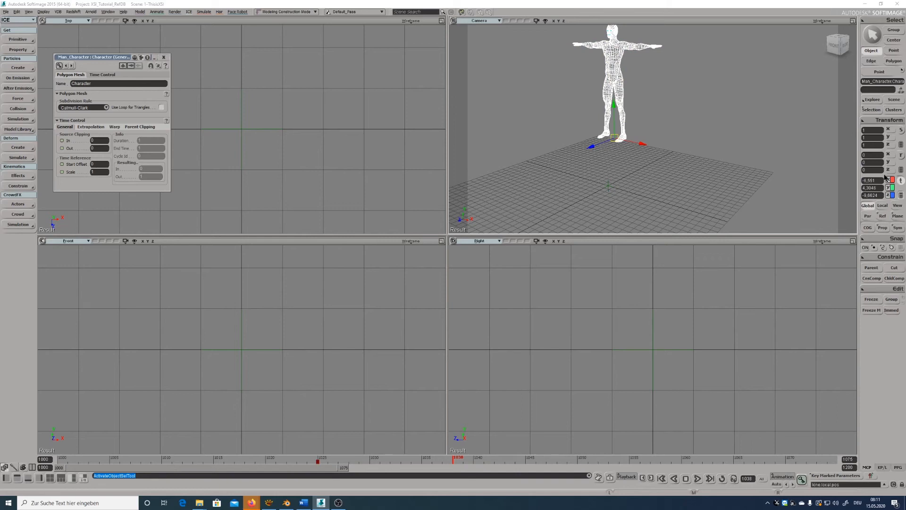
mouse_move(885, 178)
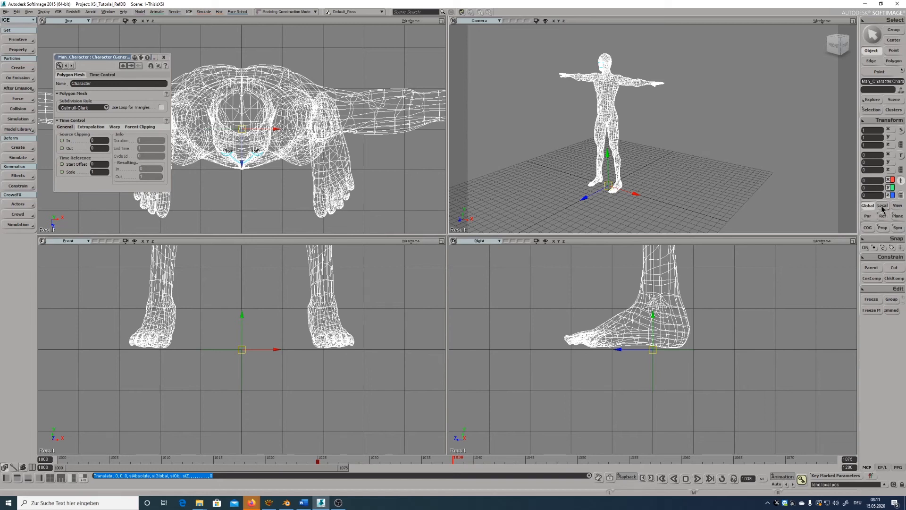
mouse_move(882, 205)
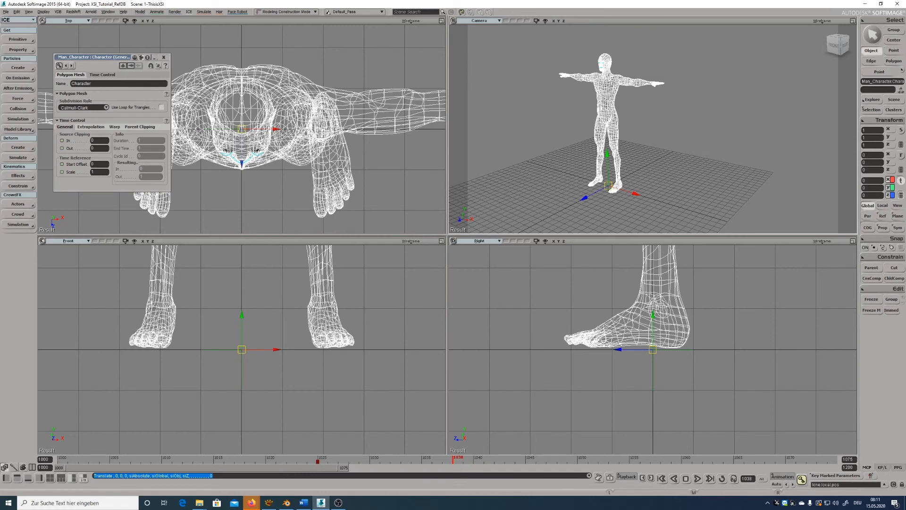
mouse_move(866, 247)
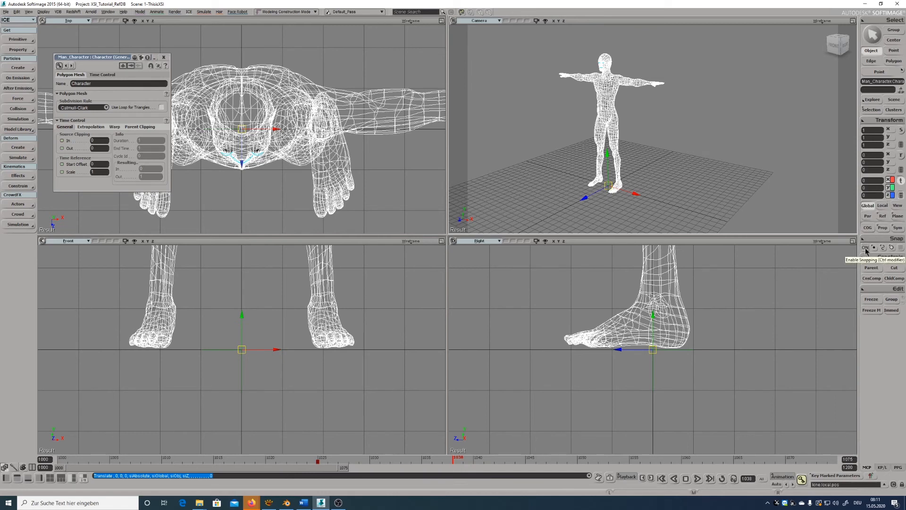